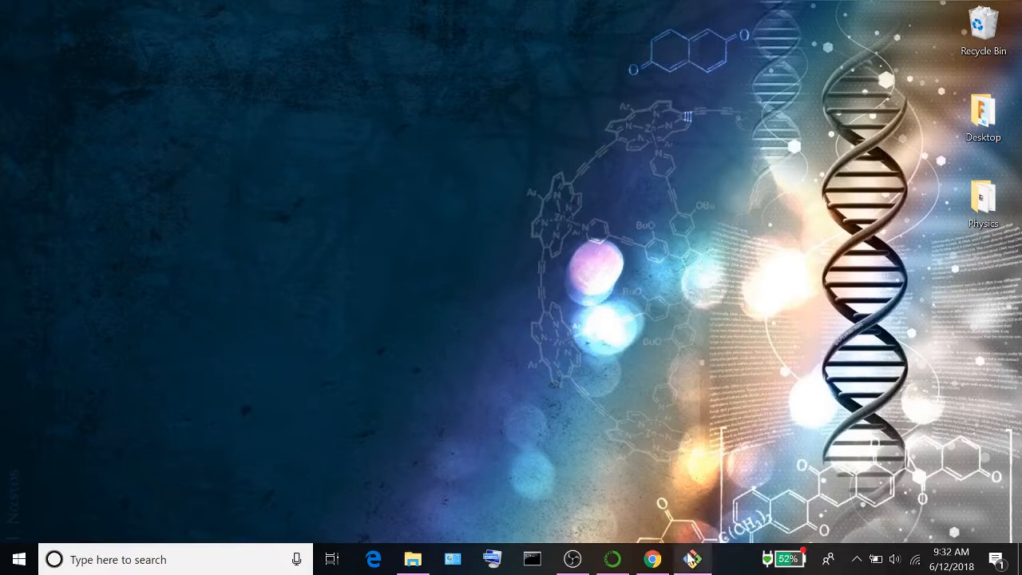
- In Git Bash, create Desktop/particlephysicsplayground and cd into it
click(692, 559)
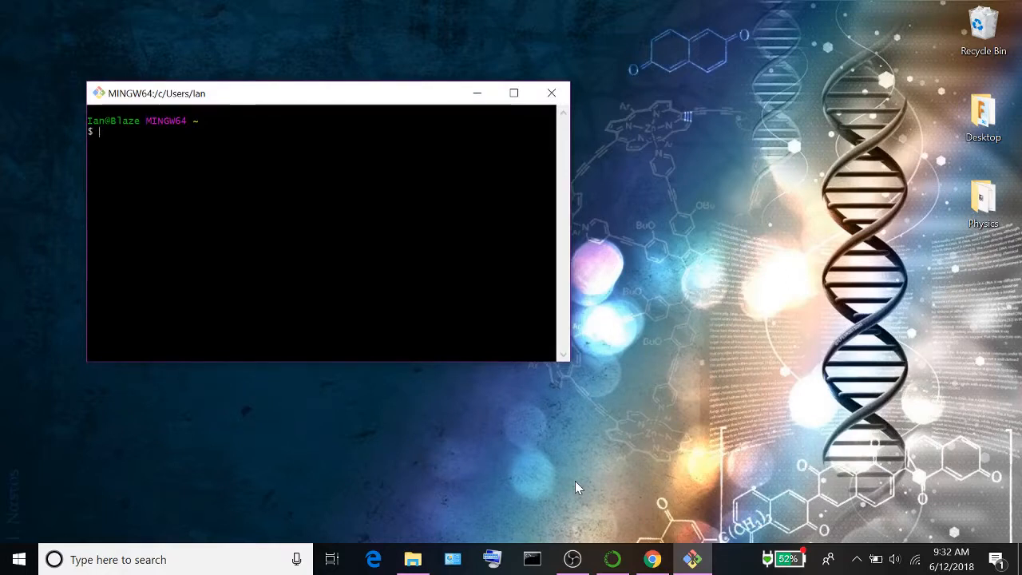
text(cd)
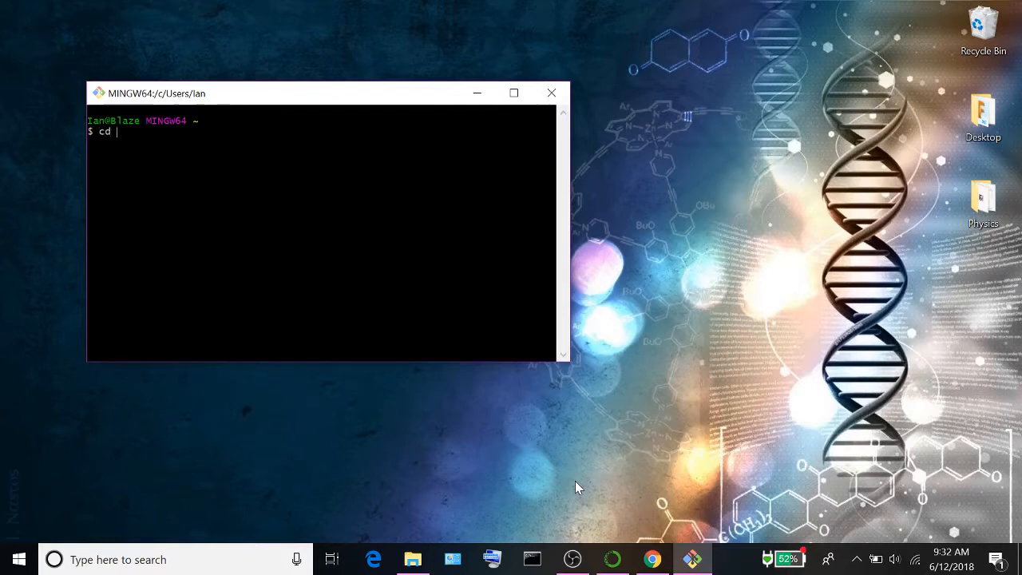
text(Desktop)
text(mk)
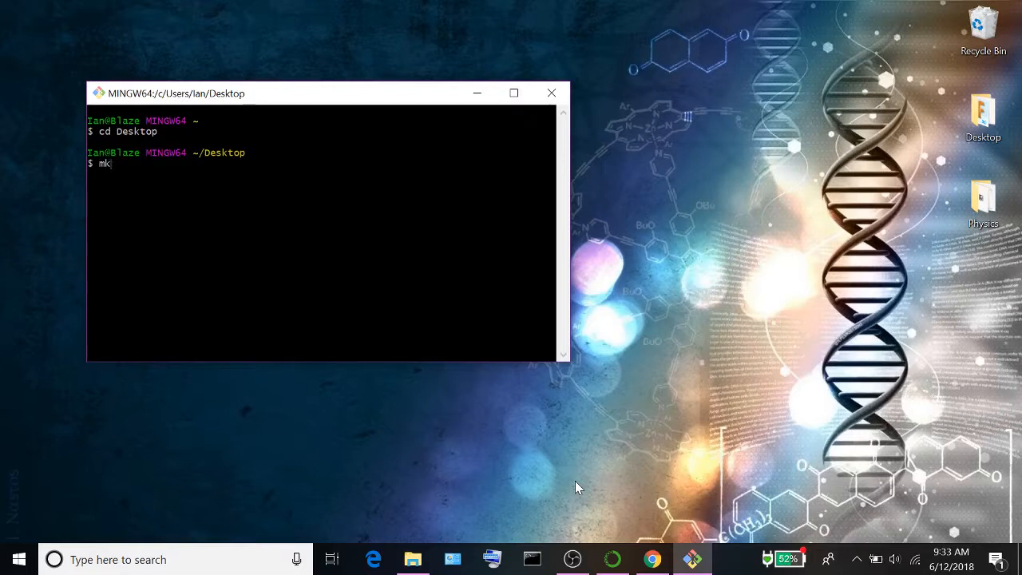
text(dir parti1)
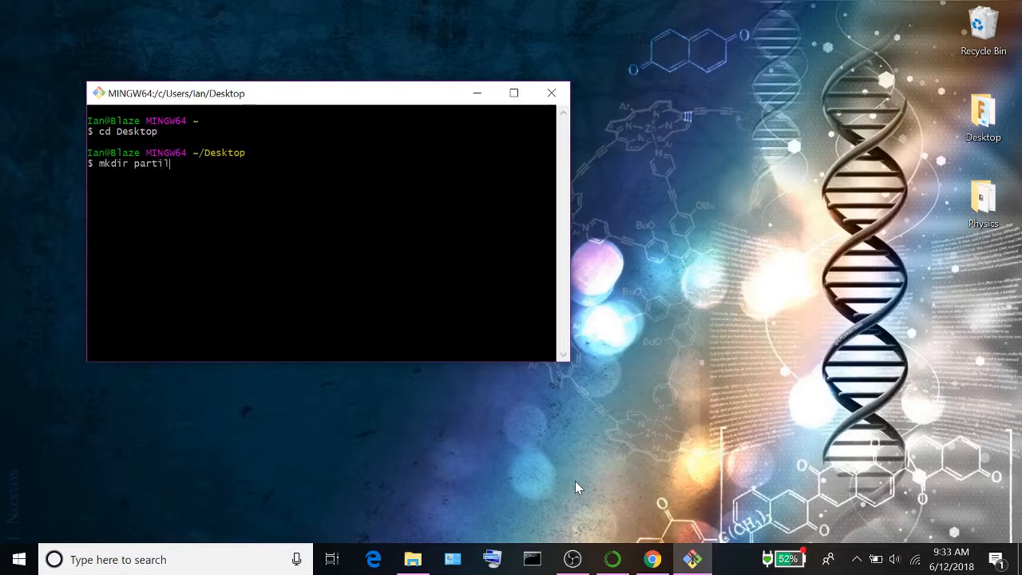
text(clephysics)
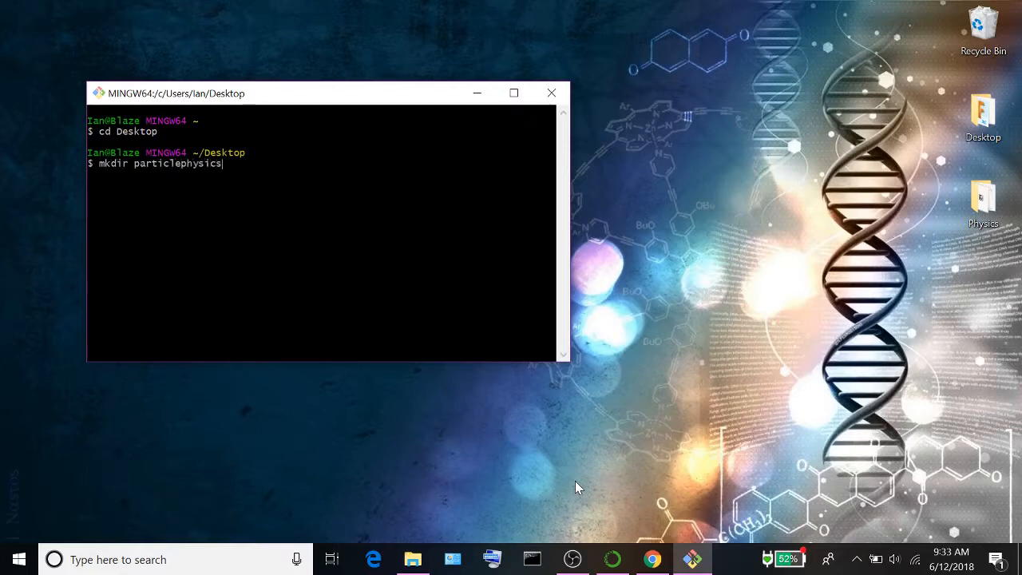
text(playground)
text(cd)
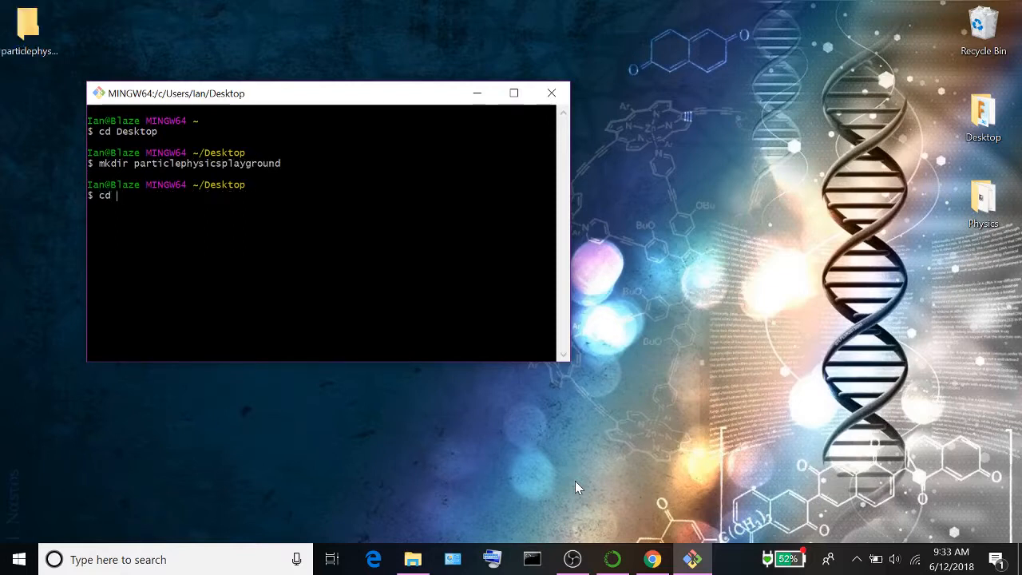
text(partic)
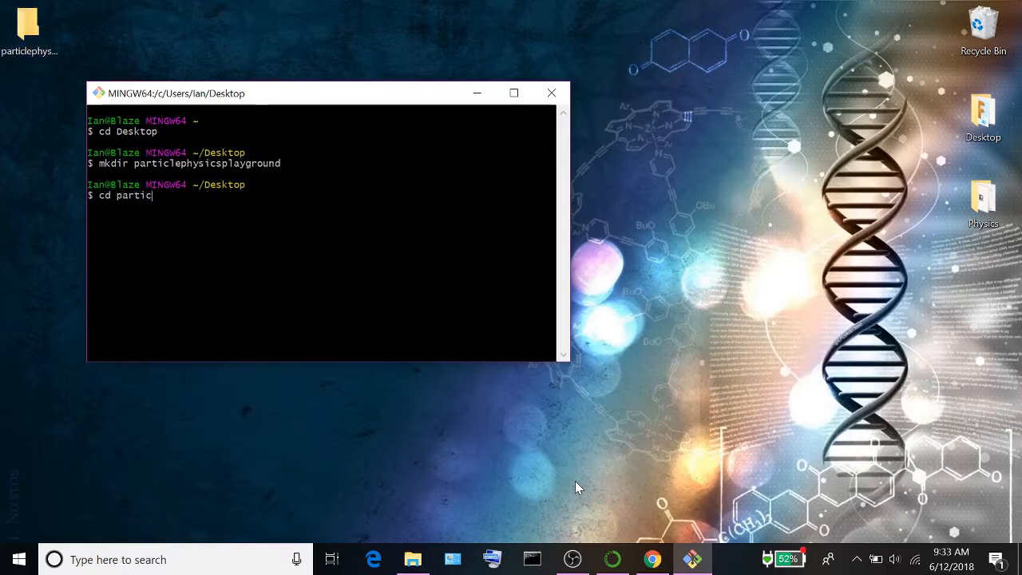
text(lephysicspl)
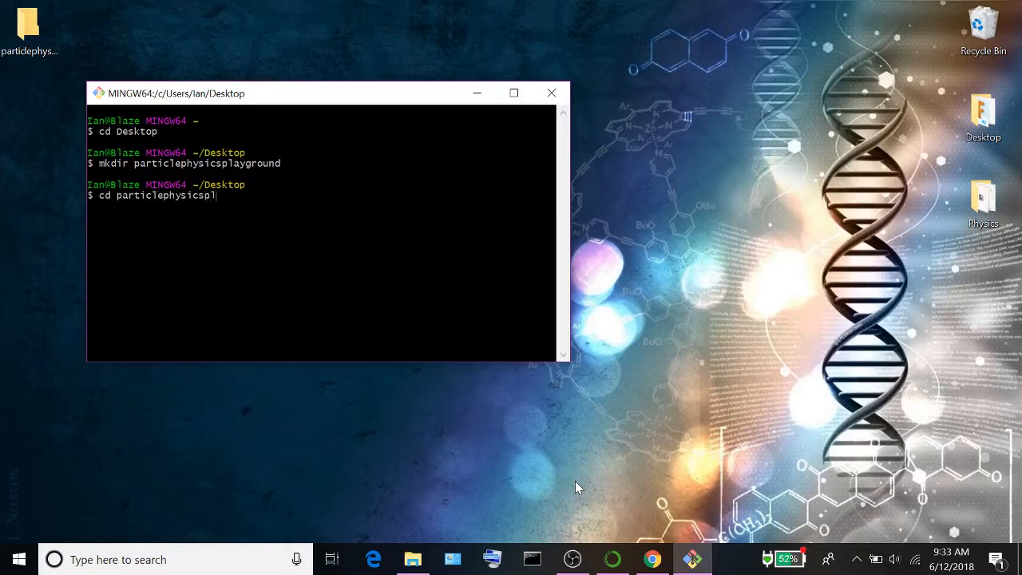
key(Return)
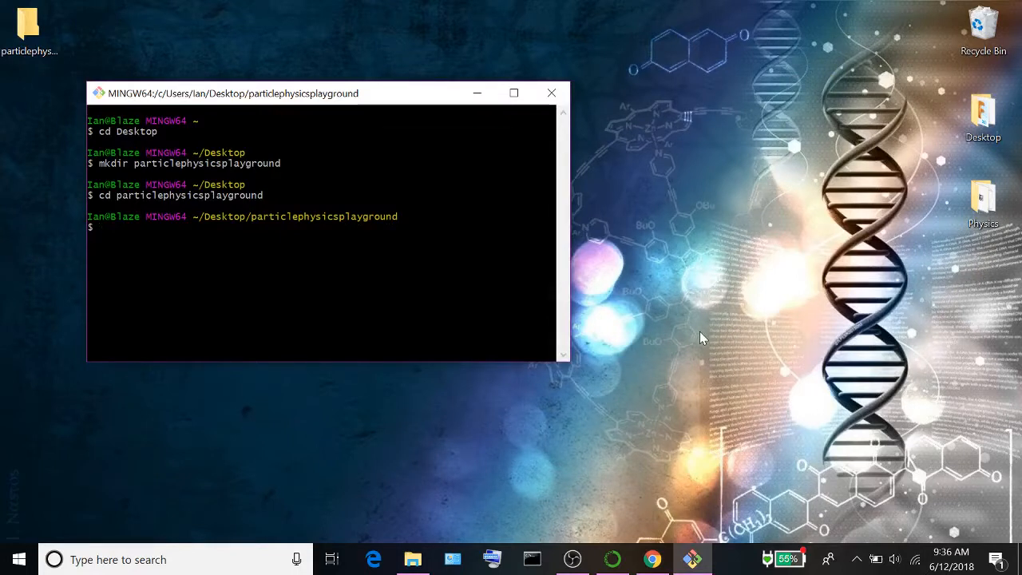
mouse_move(679, 396)
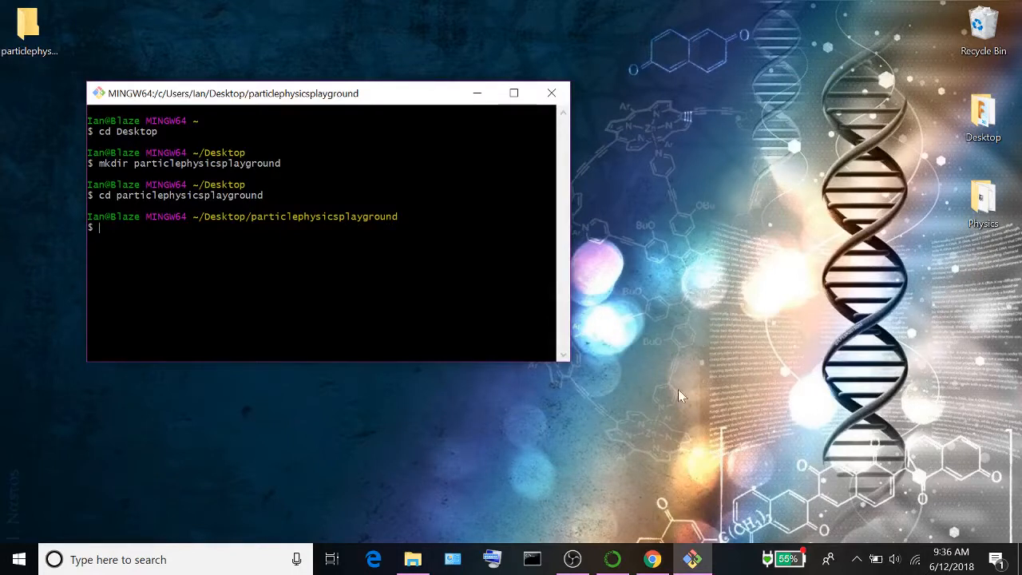
- Clone the playground repository into particlephysicsplayground using its URL from Chrome
click(652, 559)
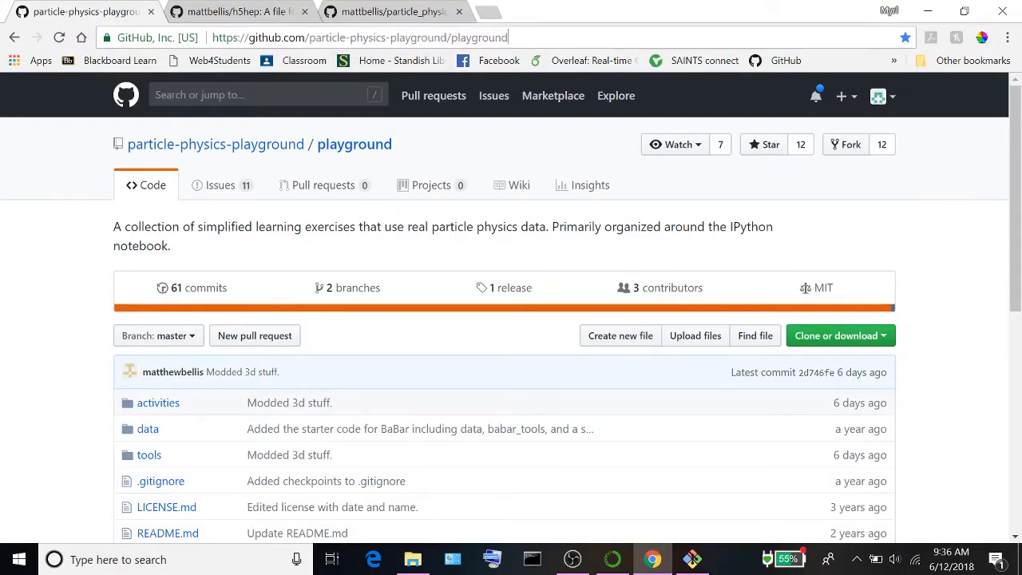
click(359, 38)
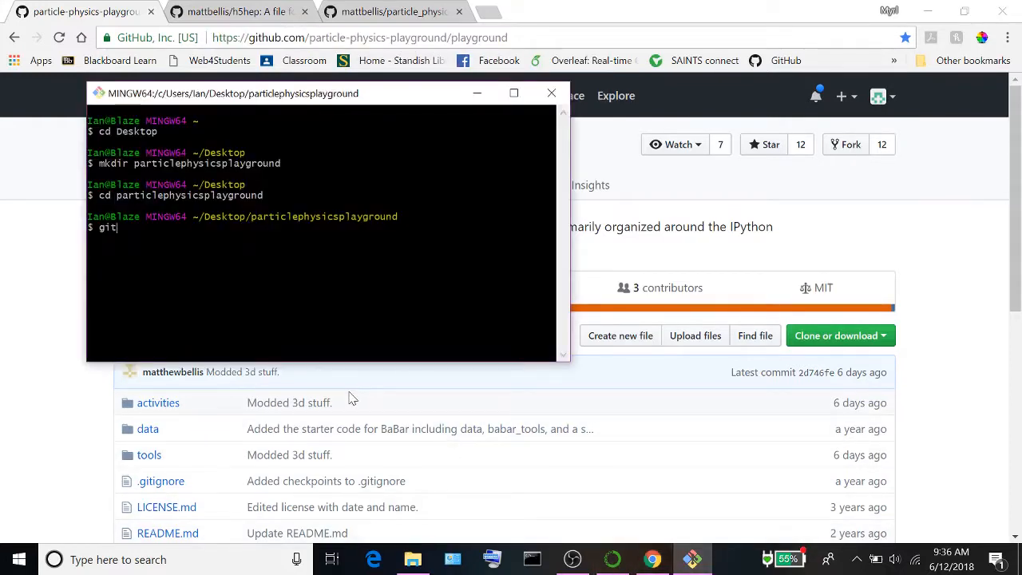
text(clone https://github.com/particle-physics-playground/playground)
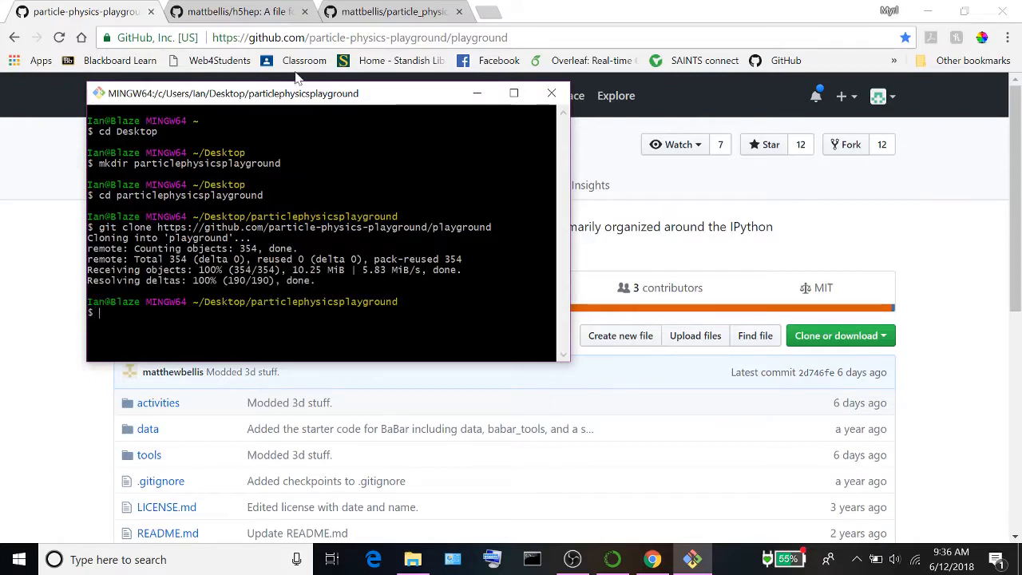
- Copy the h5hep repository URL and start a git clone of it
click(236, 12)
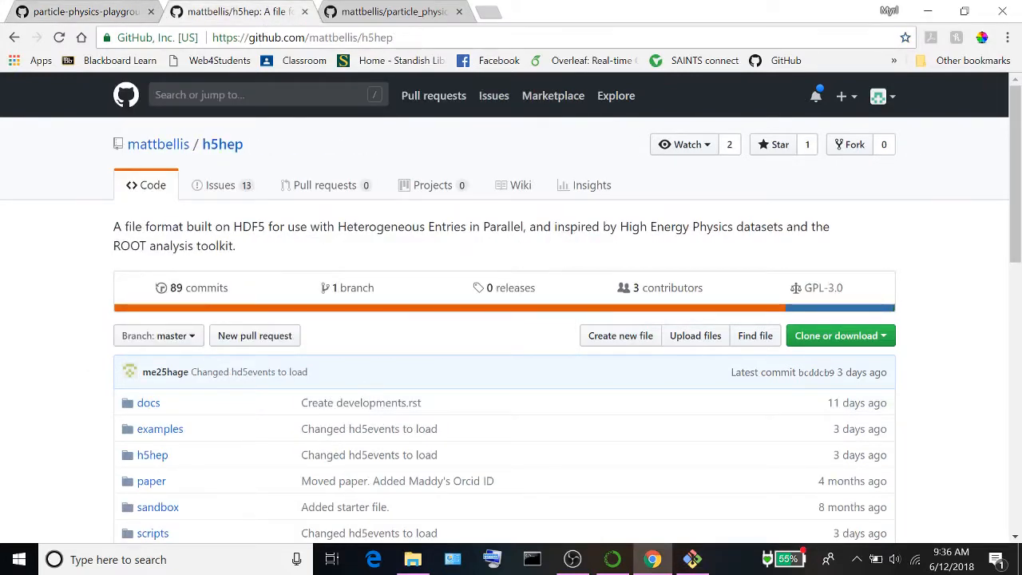
right_click(302, 38)
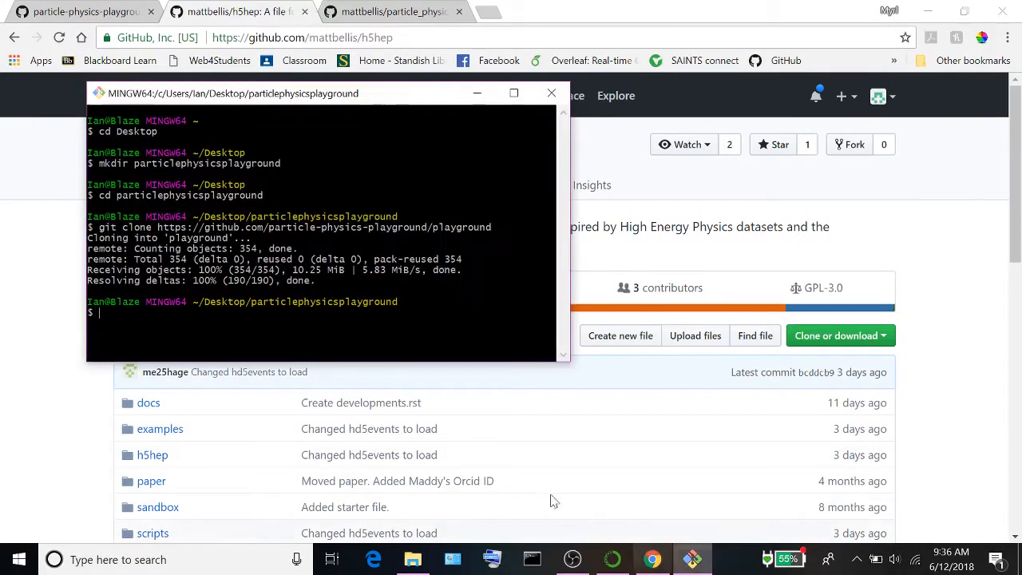
text(git clone https://github.com/mattbellis/h5hep)
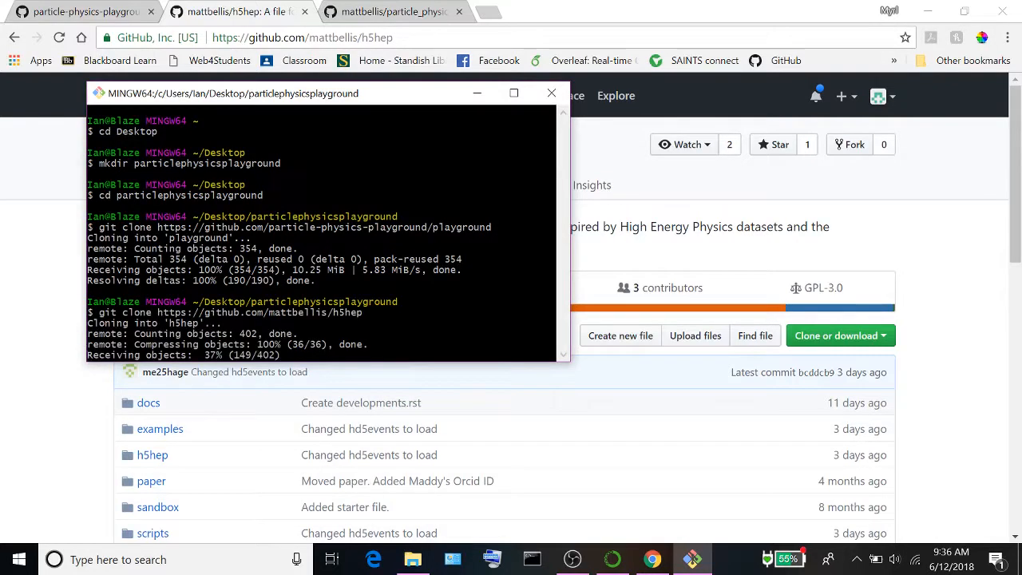
- Show the particle_physics_simplified repository's HTTPS clone address in Chrome
click(391, 11)
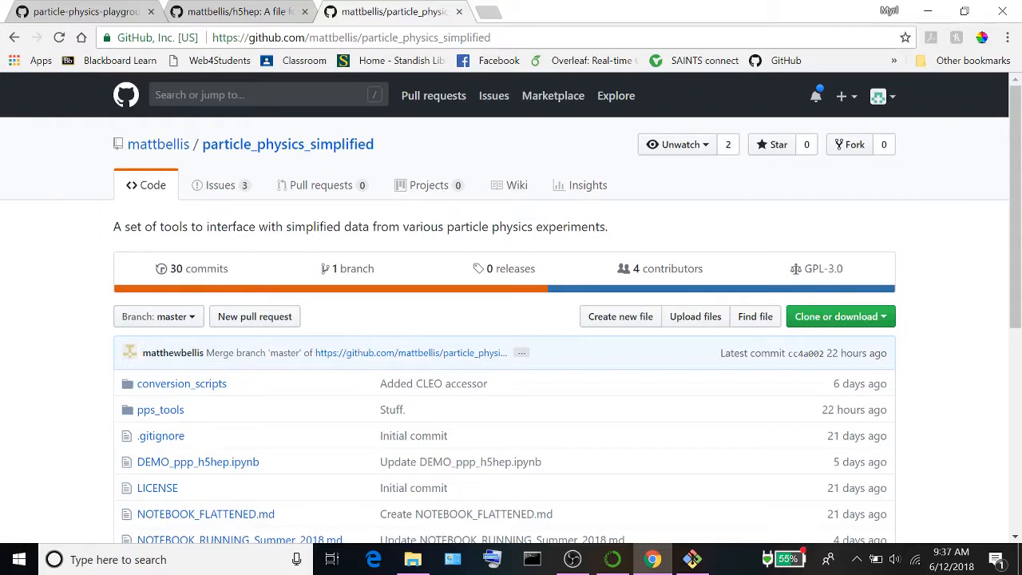
right_click(352, 37)
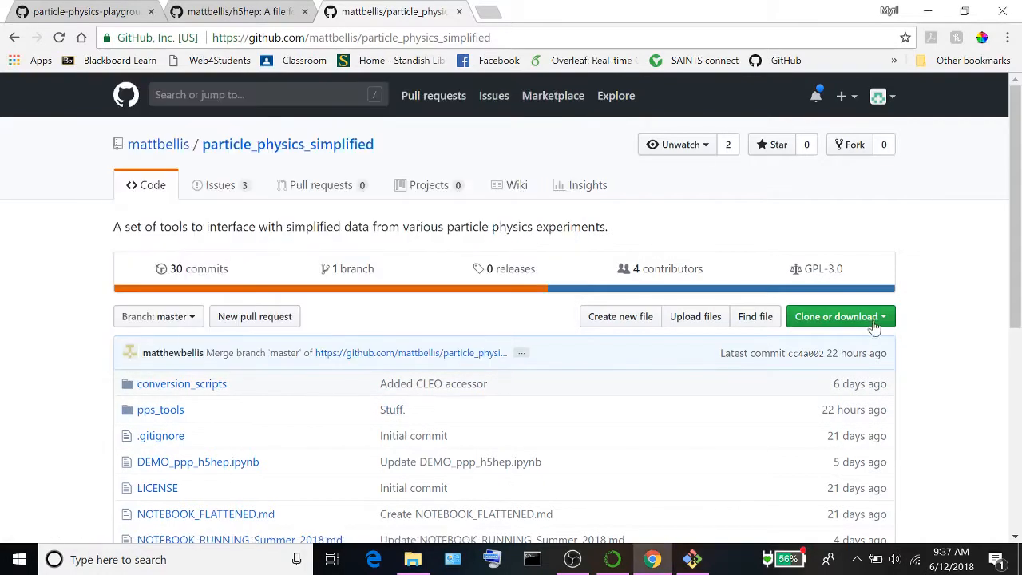
click(836, 316)
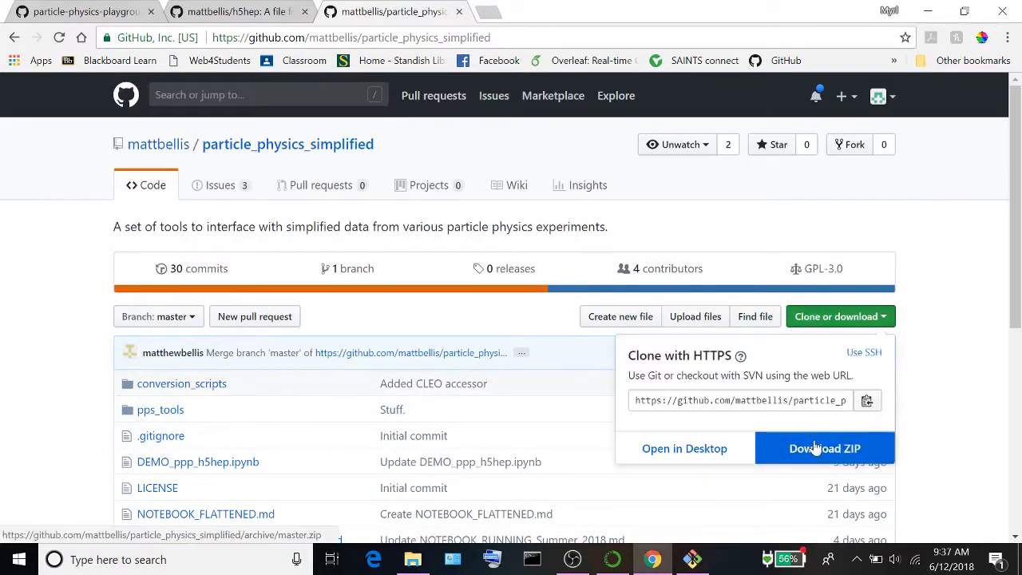
mouse_move(938, 264)
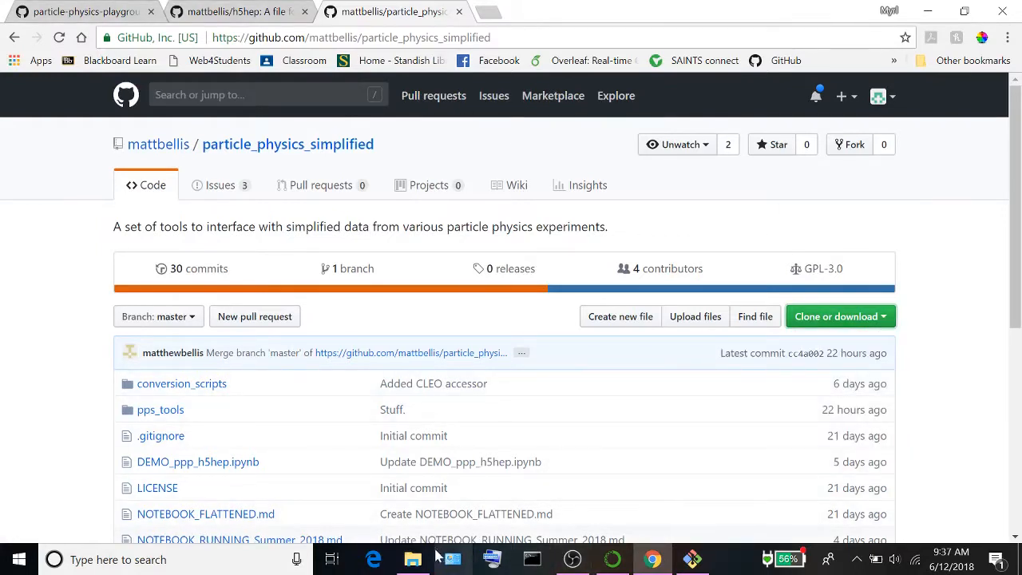
- Check particlephysicsplayground for h5hep, particle_physics_simplified and playground, then search for Anaconda Prompt
click(413, 559)
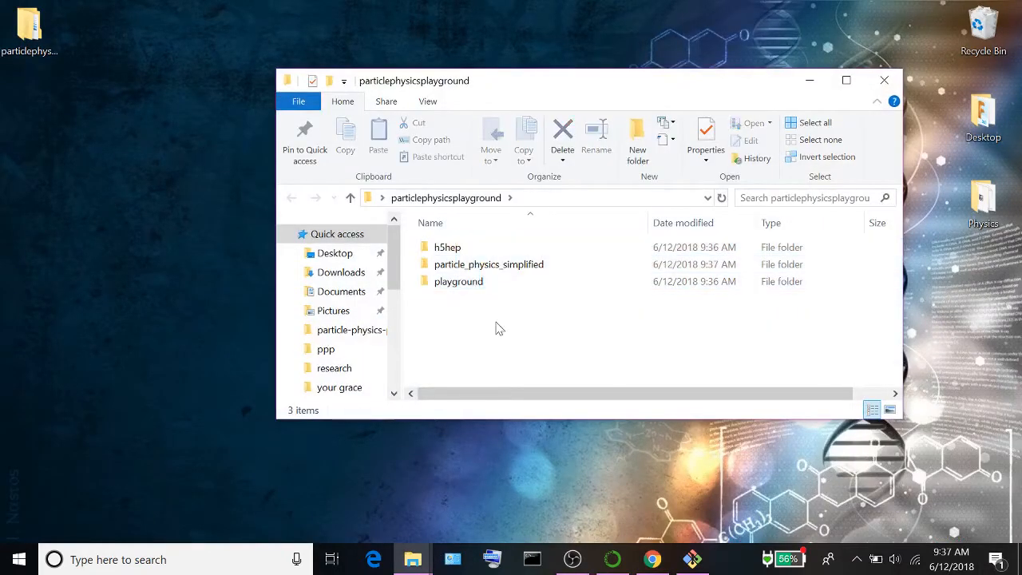
click(885, 79)
text(ana)
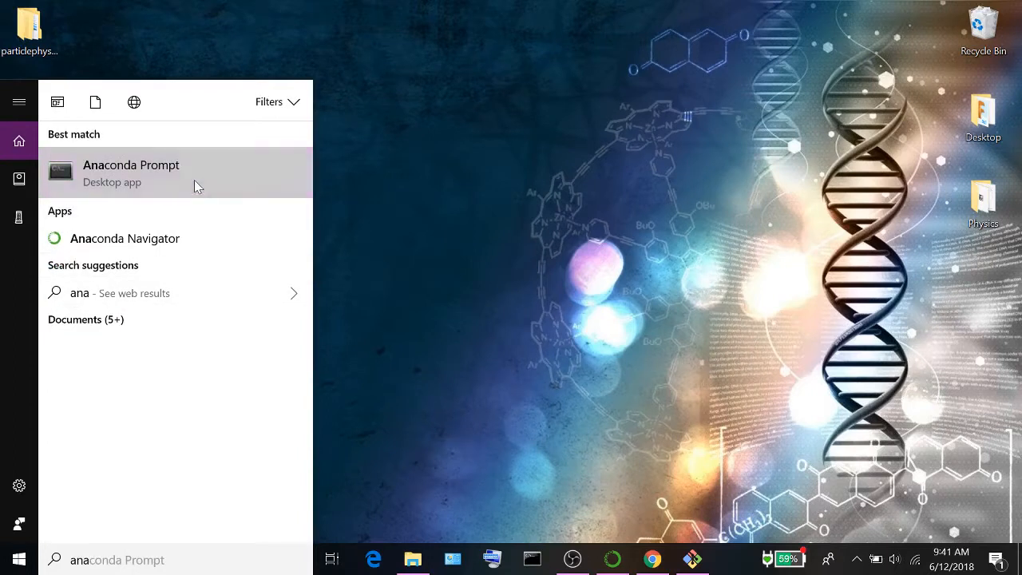
- Install h5py with 'conda install h5py', confirming with y
click(131, 173)
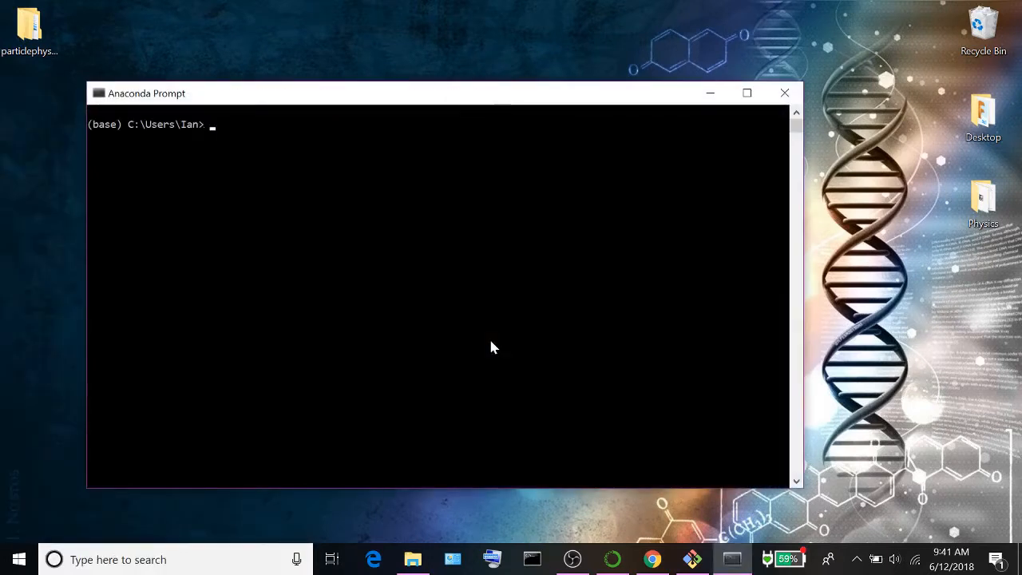
text(conda)
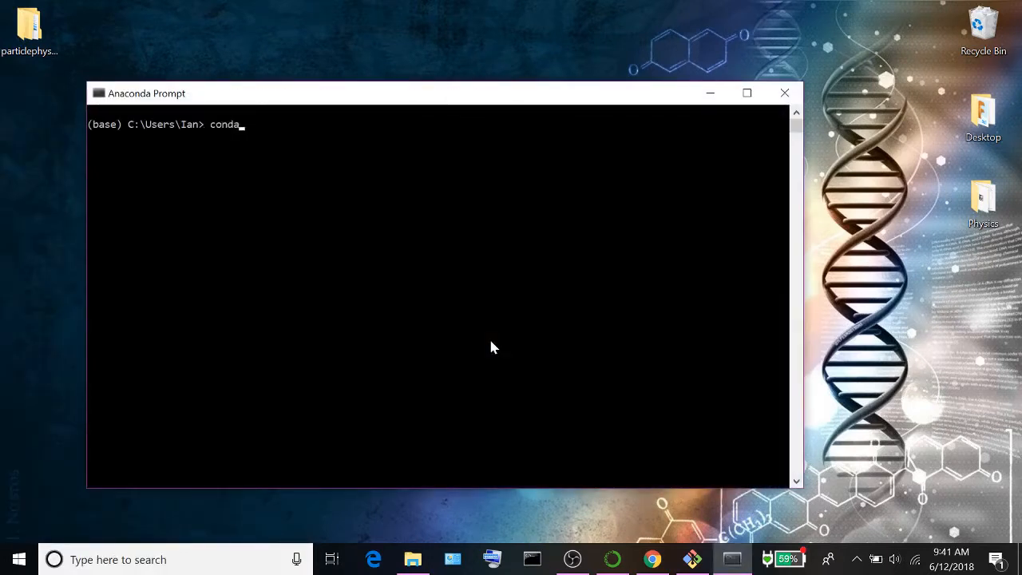
text(install h5py)
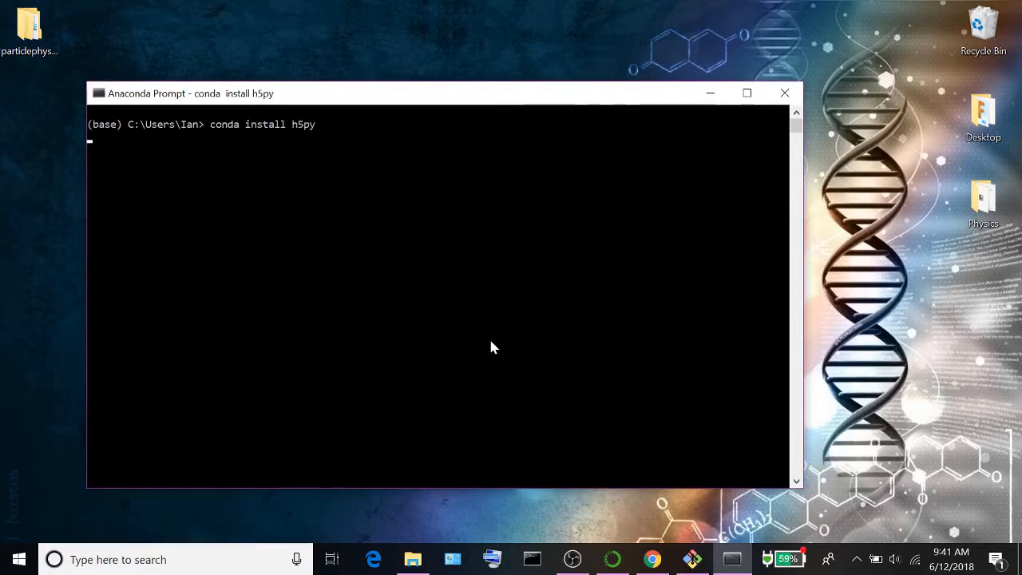
key(Return)
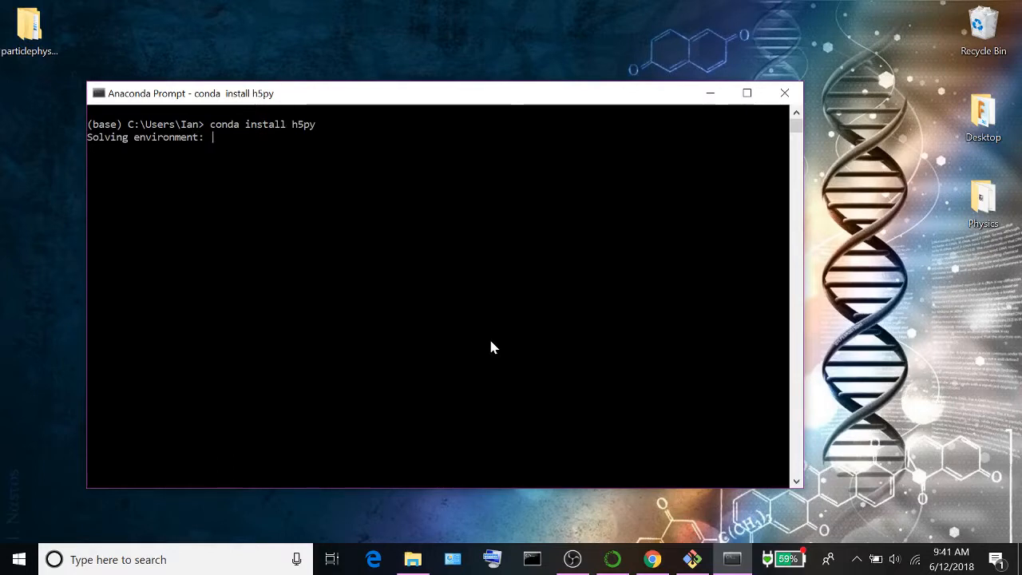
text(y]/n)? y)
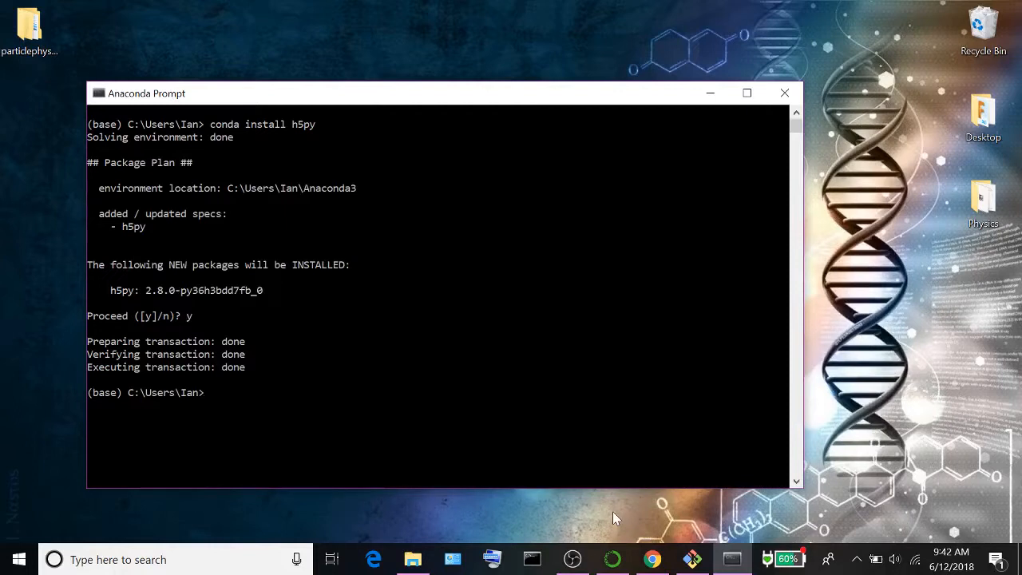
- Run 'pip install requests' to ensure requests is installed
text(p)
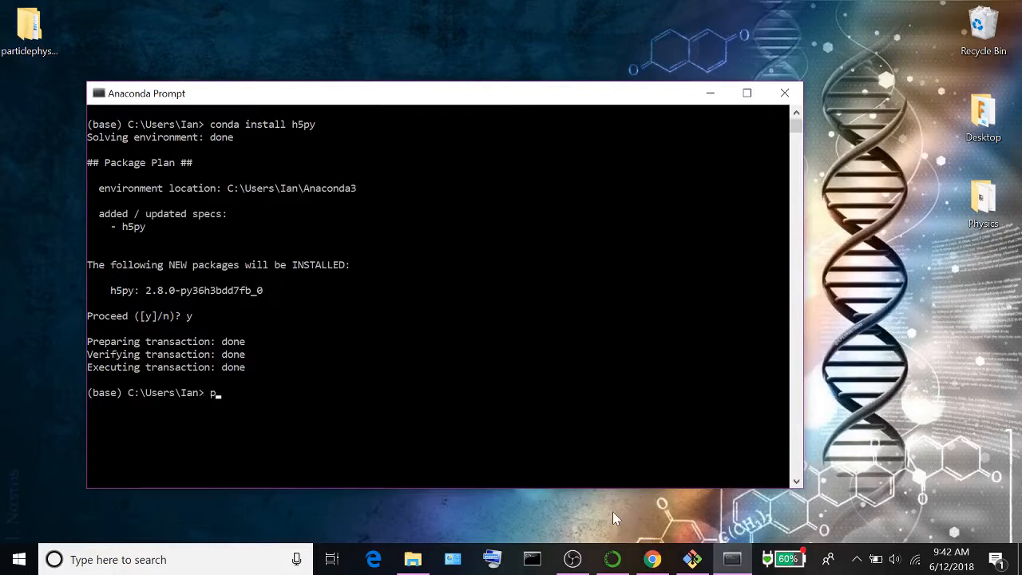
text(ip intstall re)
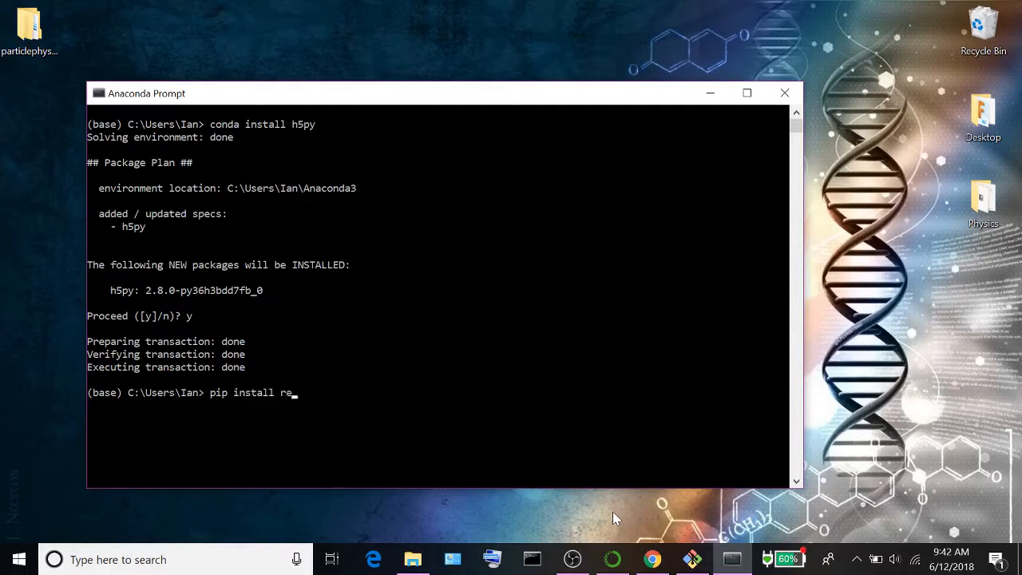
text(quests)
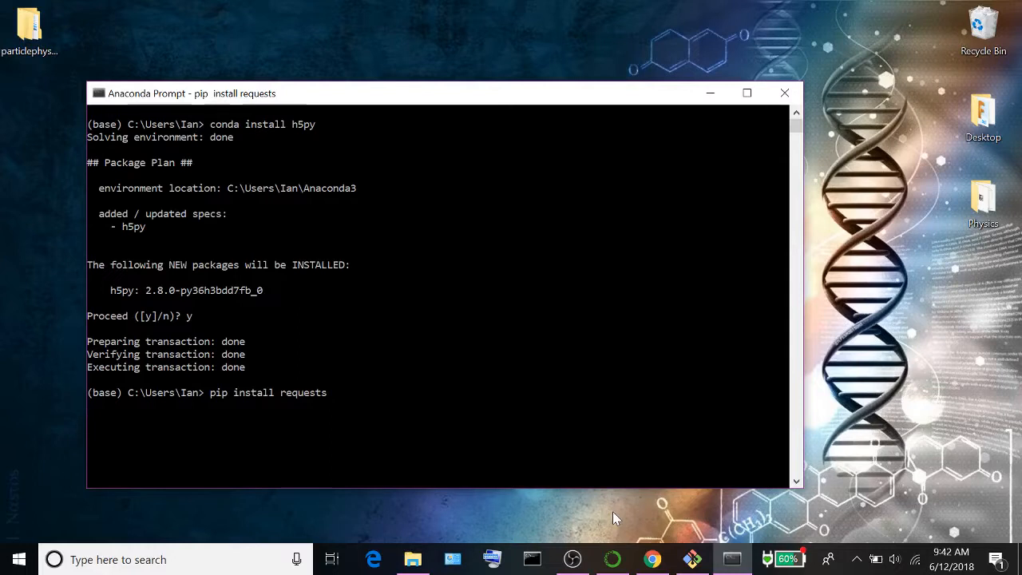
key(Return)
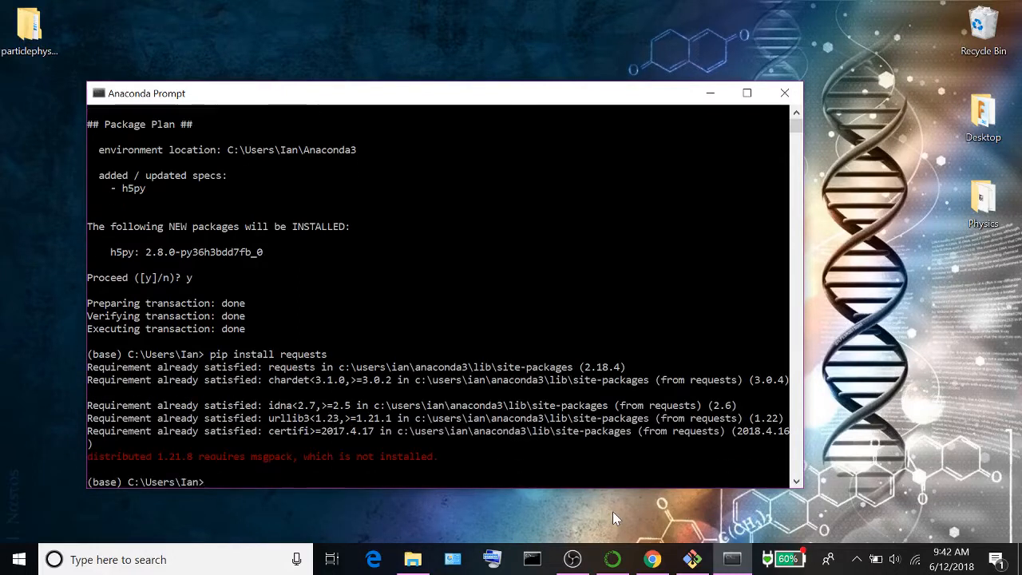
mouse_move(583, 507)
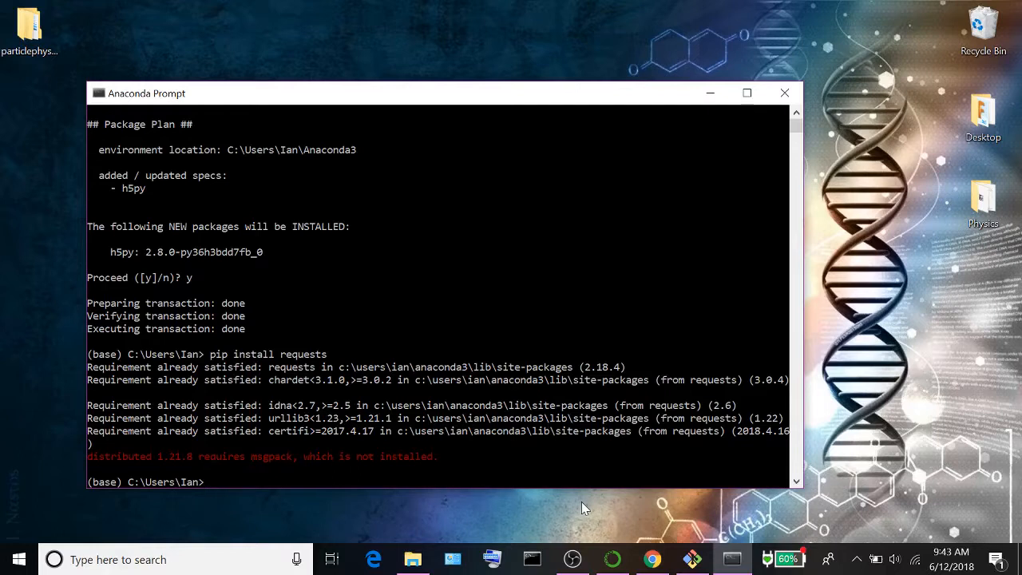
- Change into Desktop/particlephysicsplayground/h5hep in Anaconda Prompt
text(cd Desk)
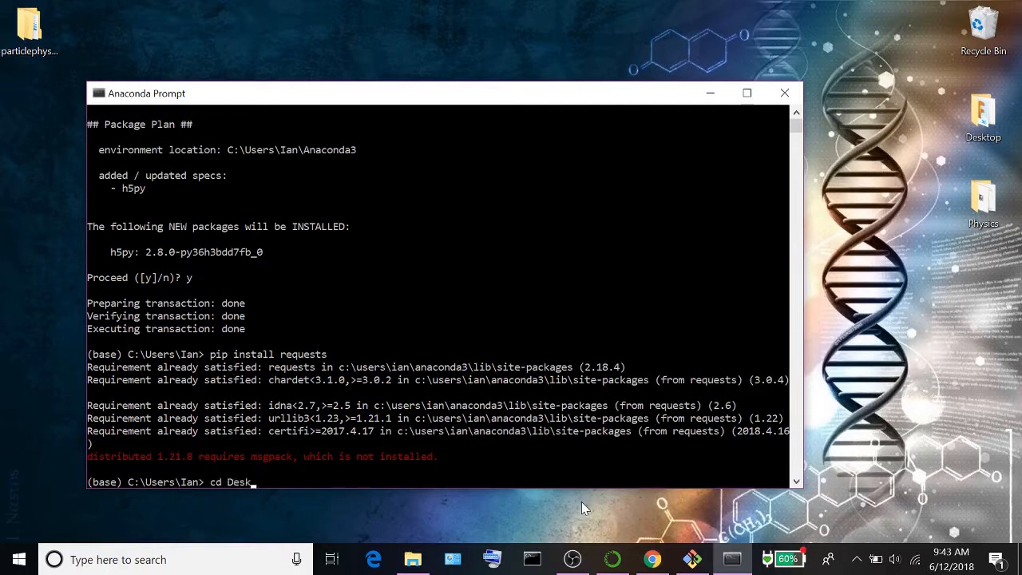
text(top/particlep)
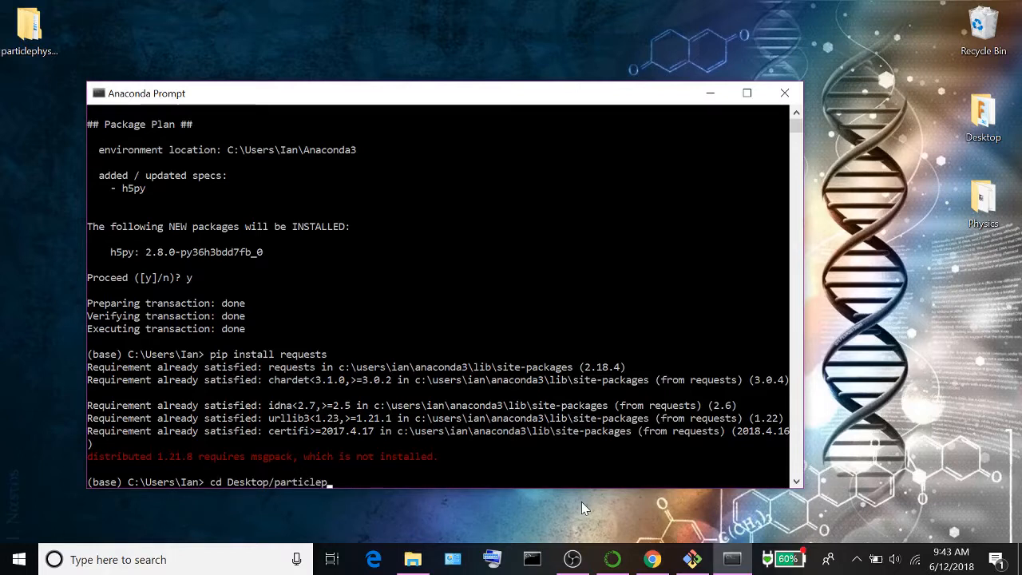
text(hysicsplayground/h5he)
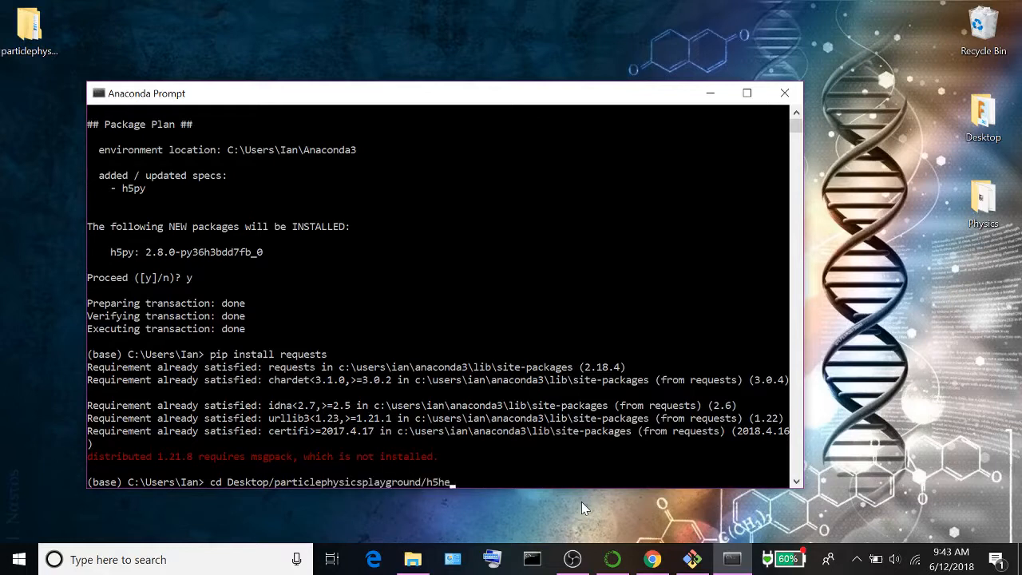
key(Return)
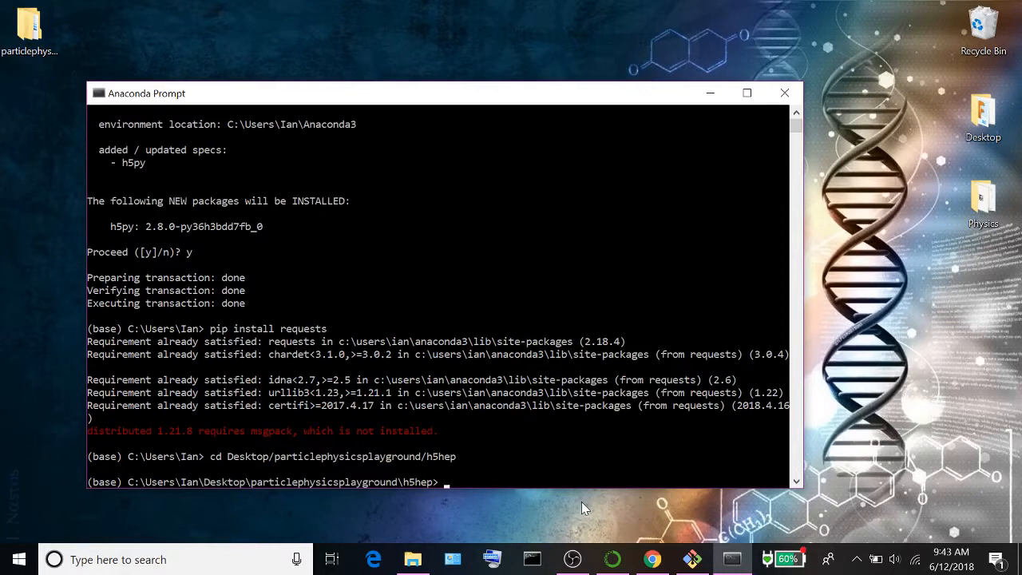
- Install h5hep 0.9 with 'python setup.py install'
text(python se)
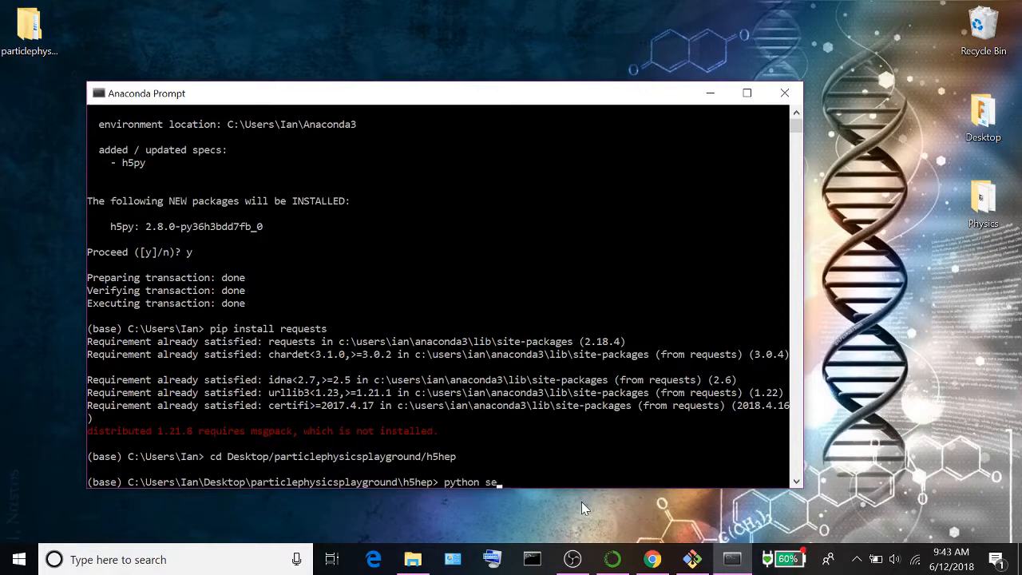
text(tup.py)
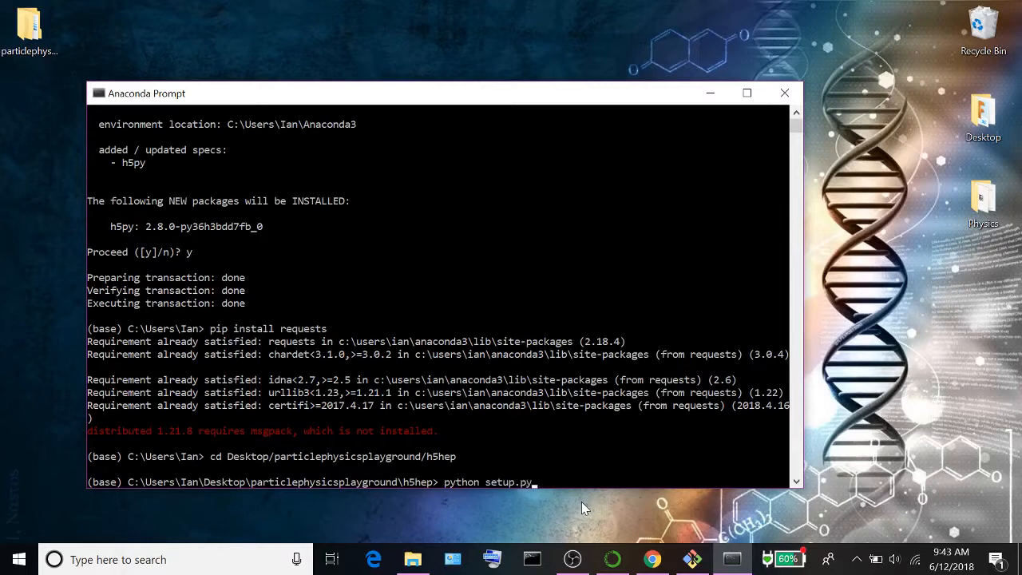
text(install)
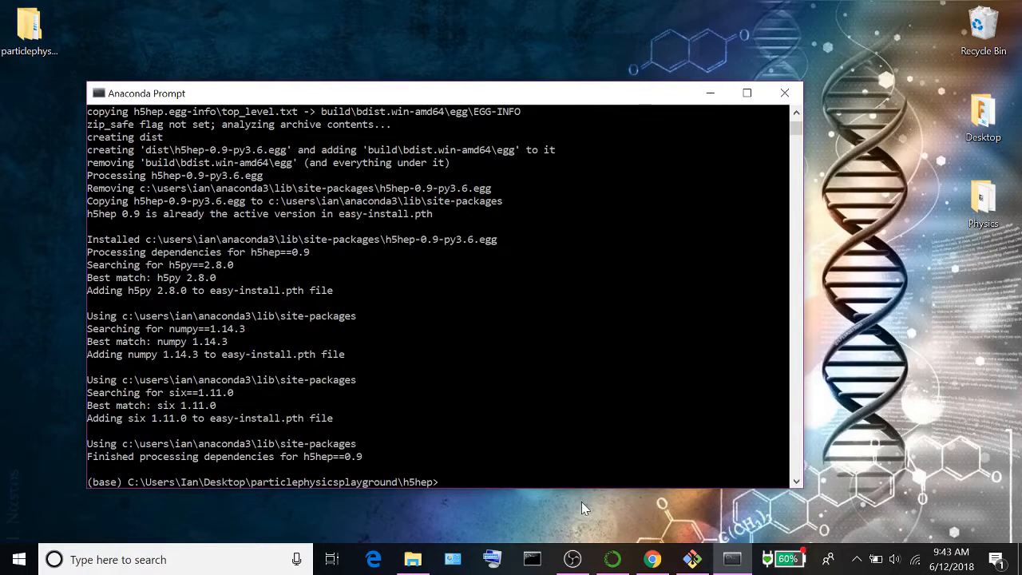
text(cd ..)
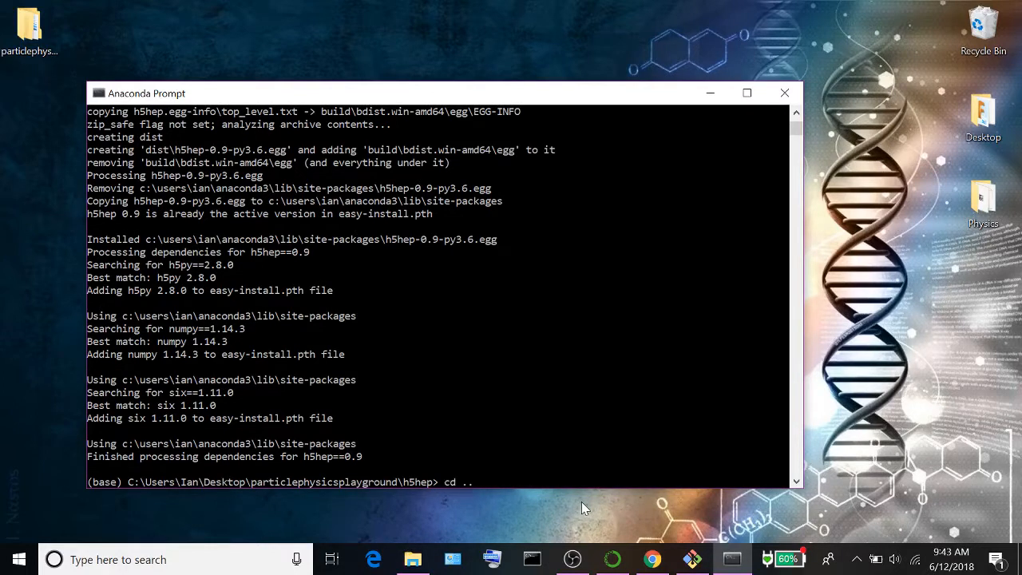
- Move into ../particle_physics_simplified and type 'python setup.py' there
text(/ph)
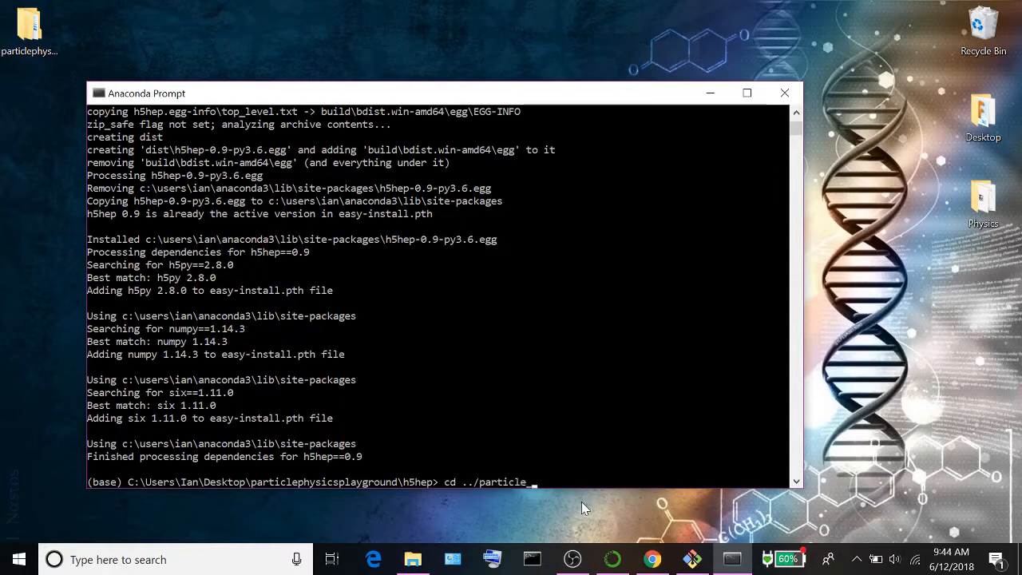
text(_physics_simpli)
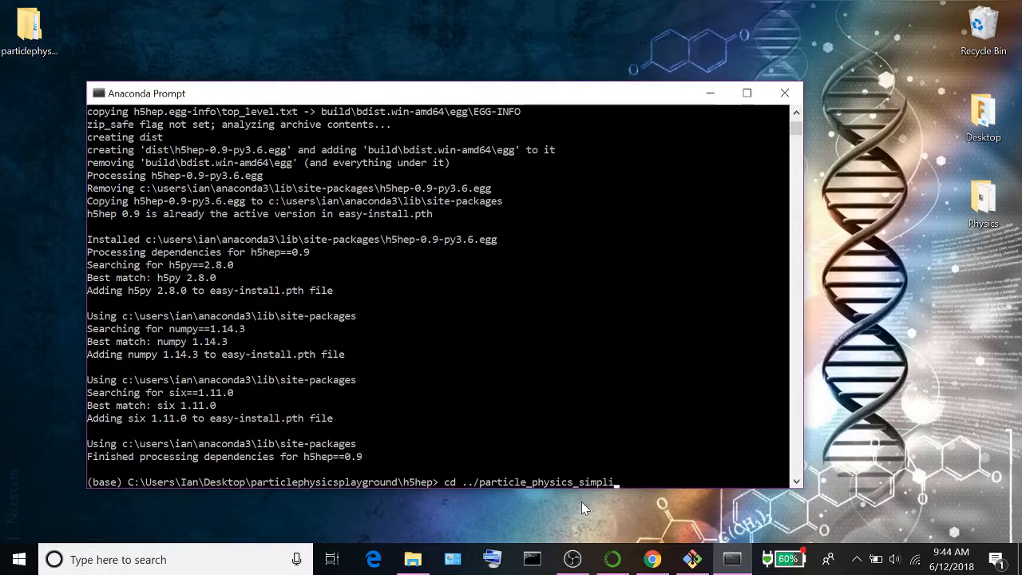
key(Return)
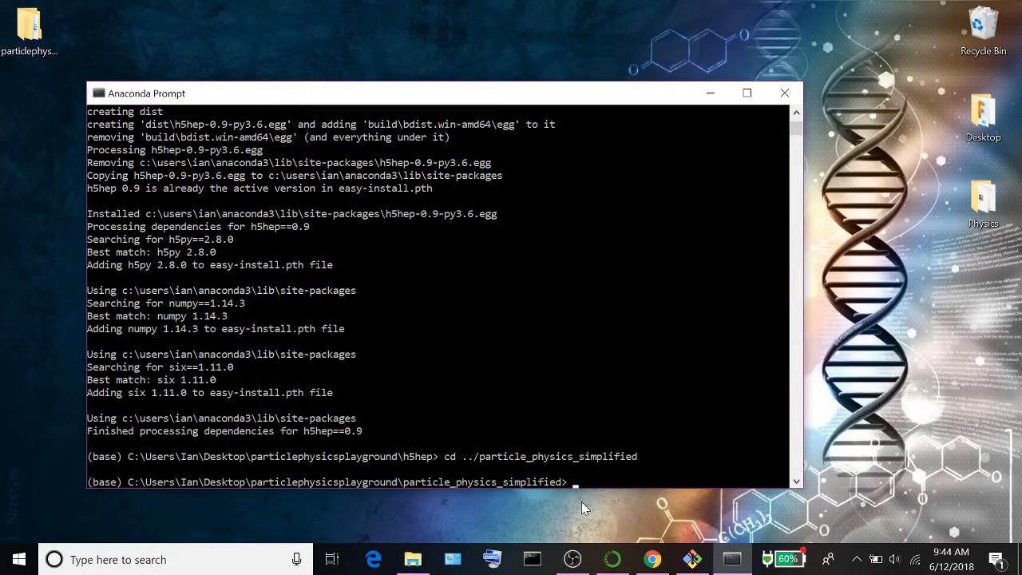
text(python set)
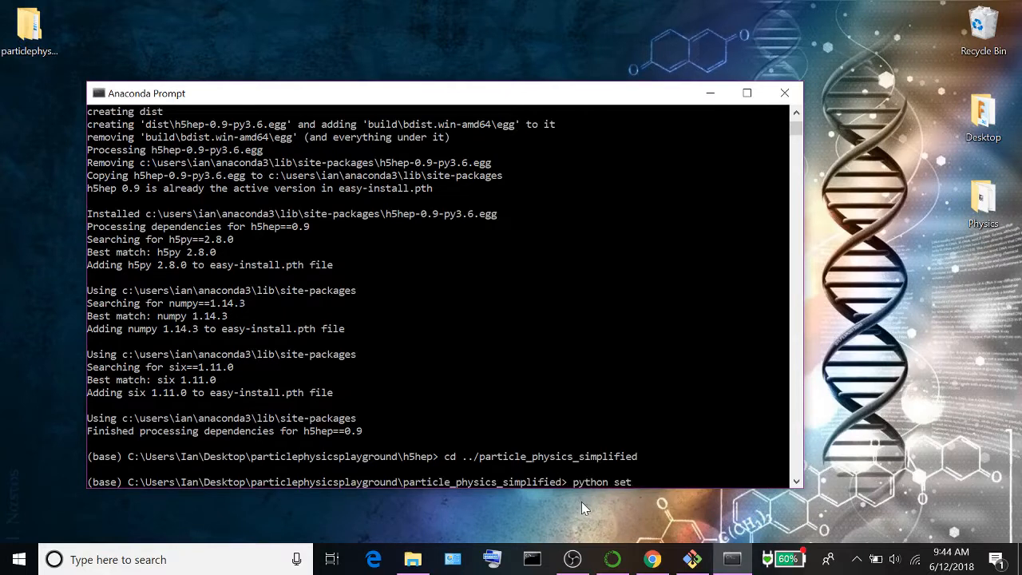
text(up.py)
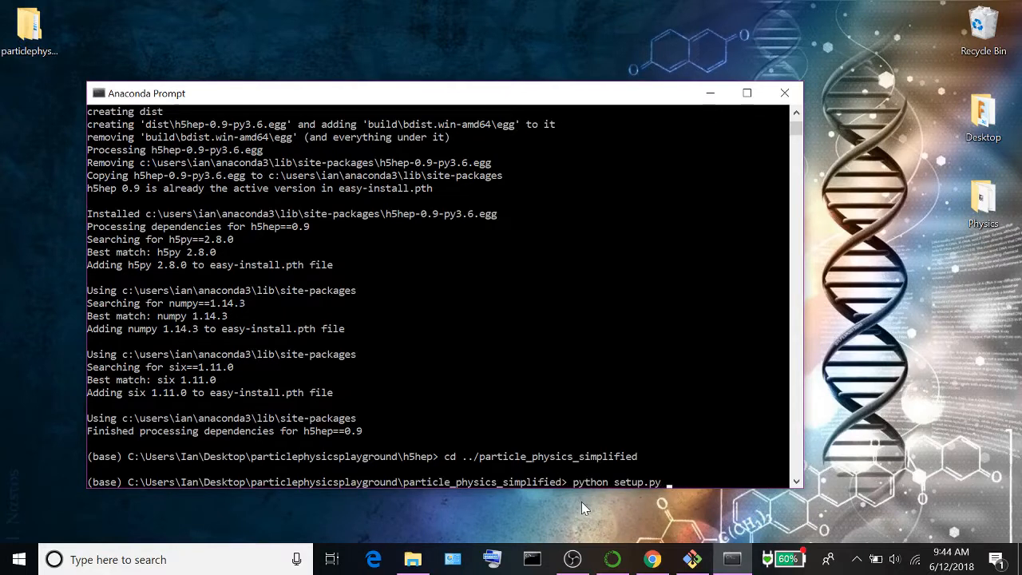